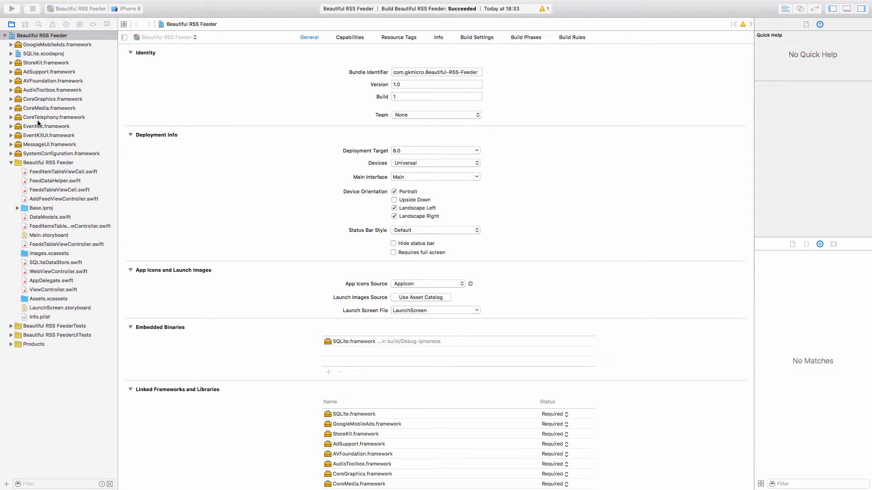
Step: Set Code Signing Identity to iOS Distribution for both Debug and Release in Build Settings
click(42, 35)
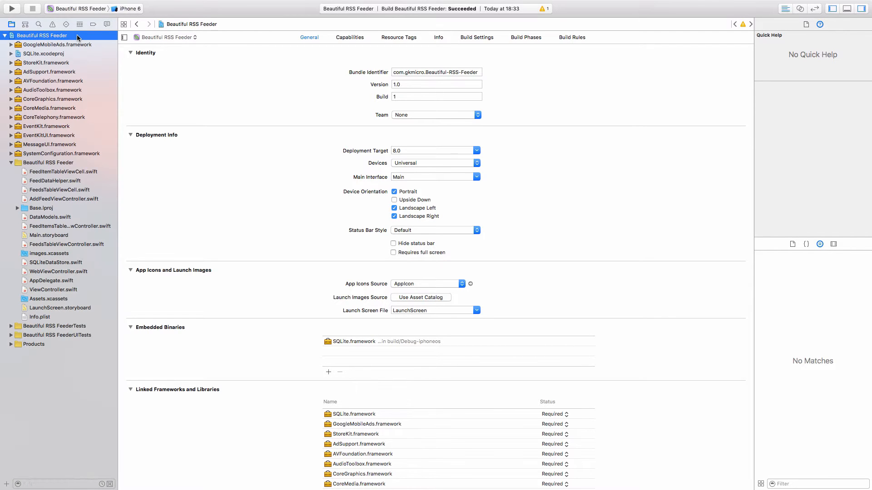
click(476, 38)
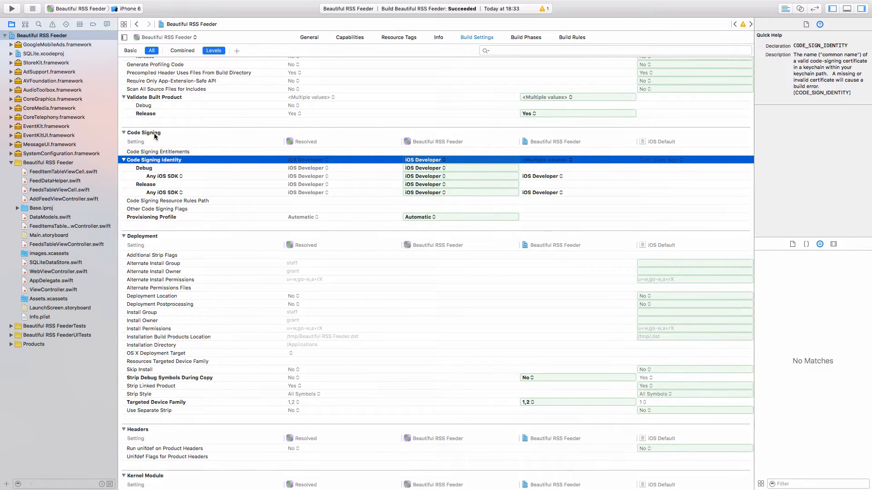
click(131, 50)
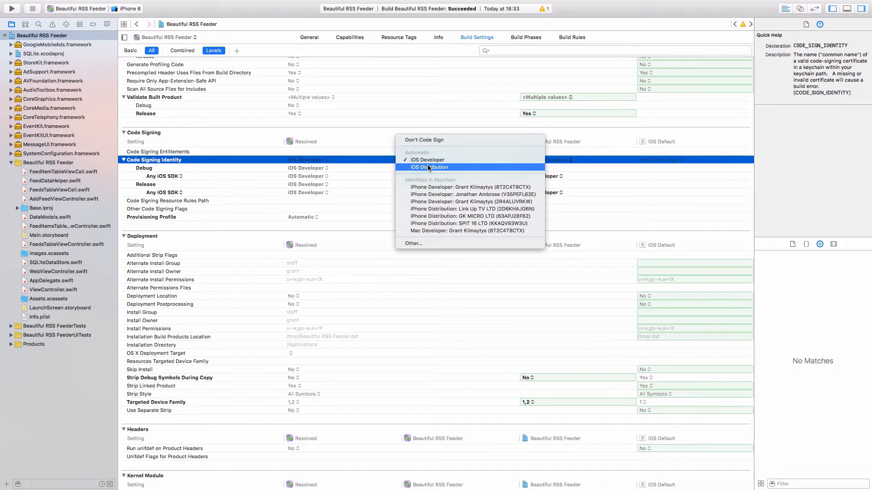
click(428, 159)
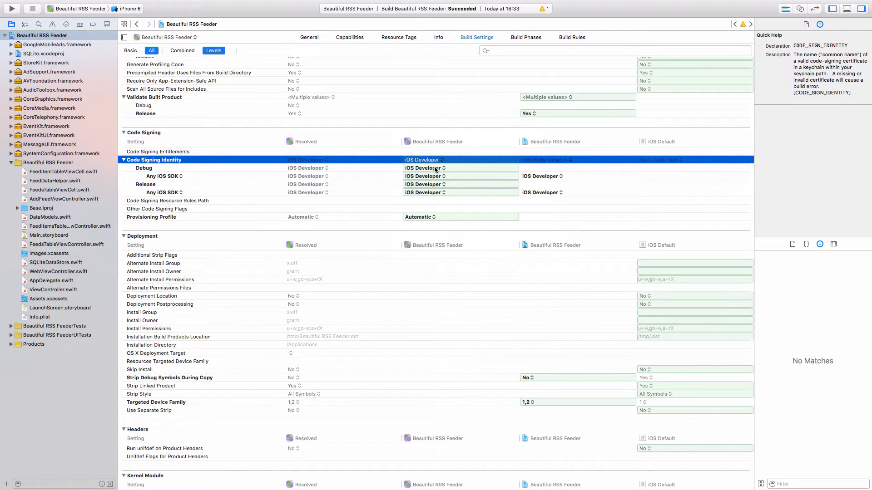
click(424, 168)
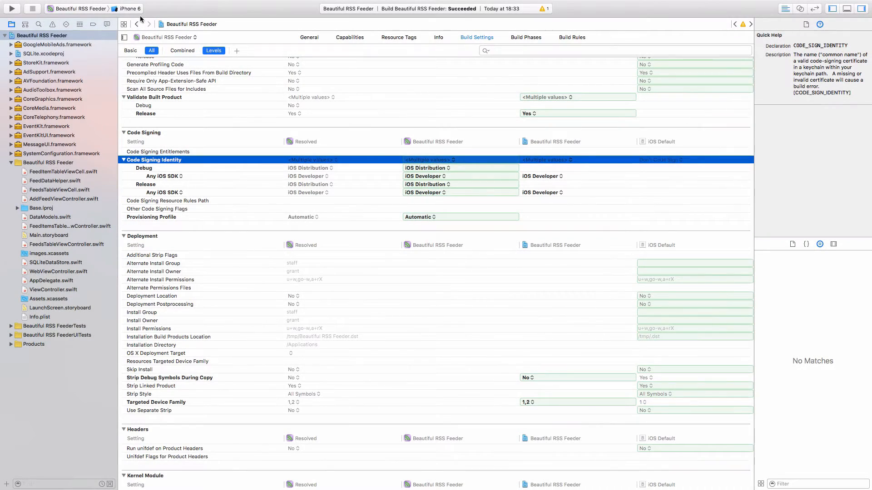
Step: Choose Generic iOS Device as the run destination and start Product > Archive
click(128, 8)
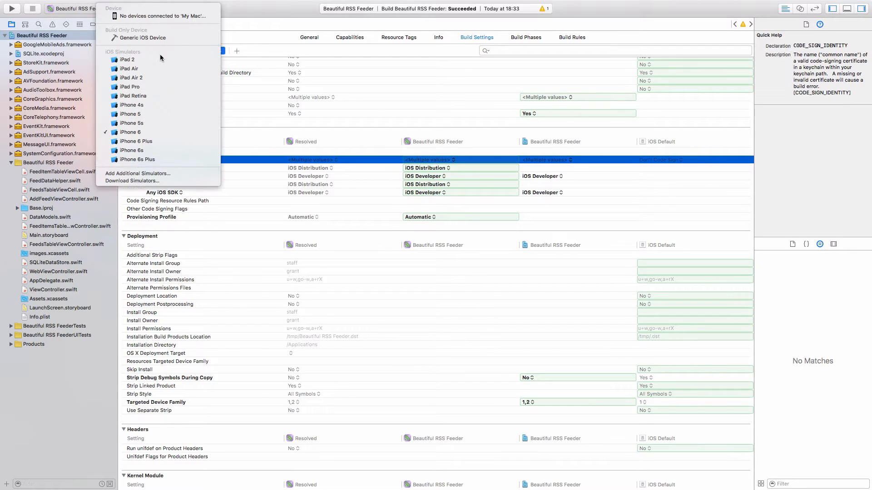
mouse_move(152, 11)
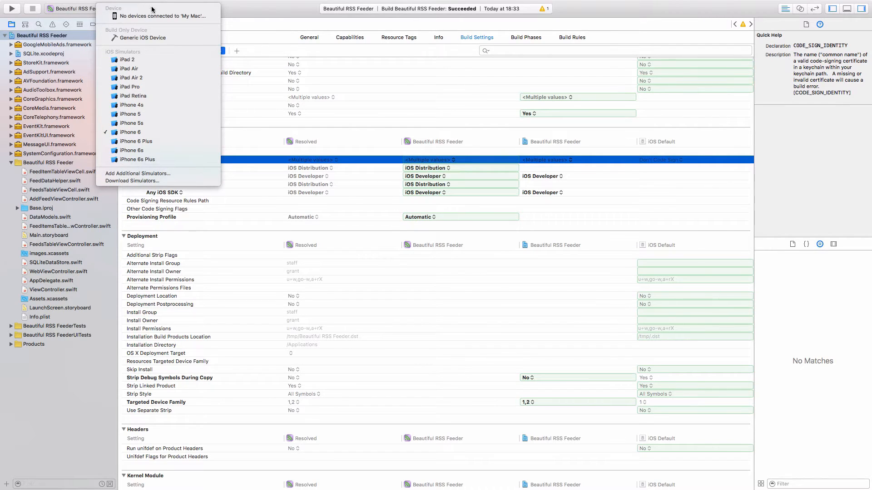
mouse_move(142, 37)
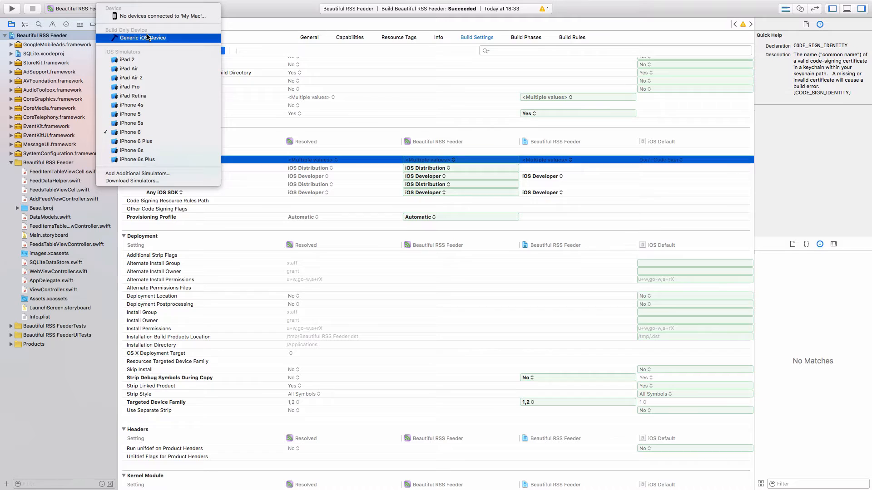
click(142, 37)
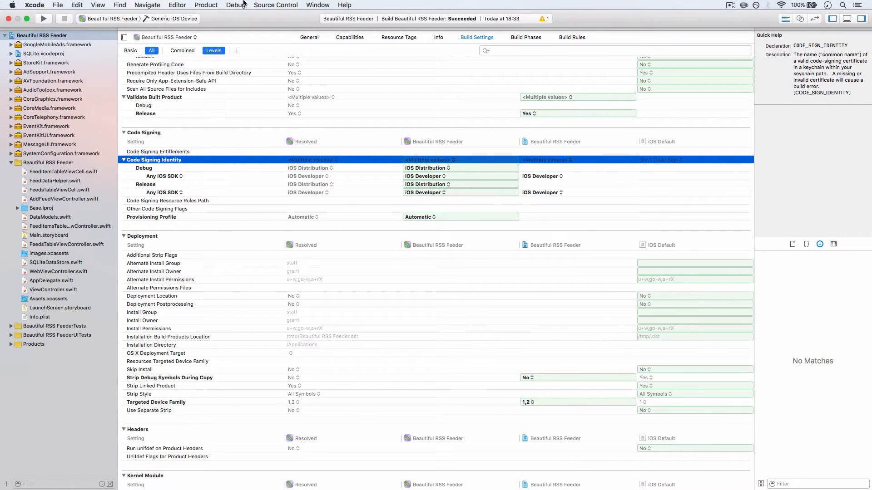
click(205, 5)
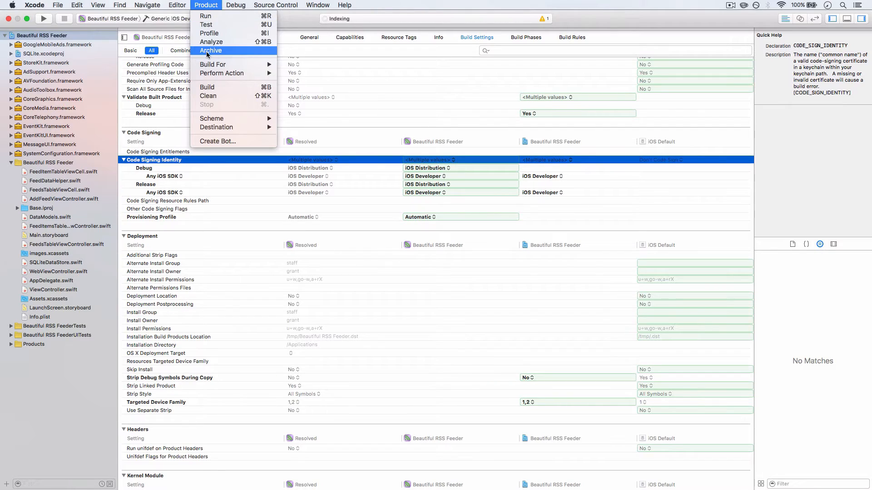
click(211, 50)
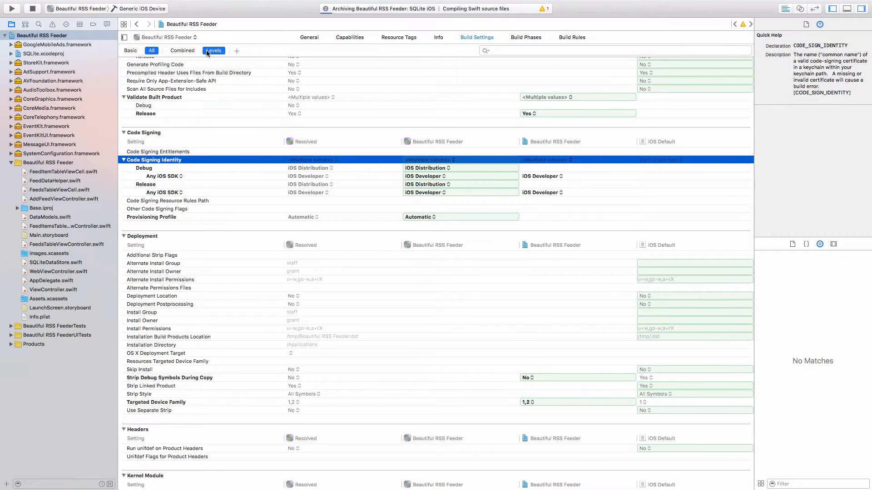
mouse_move(214, 50)
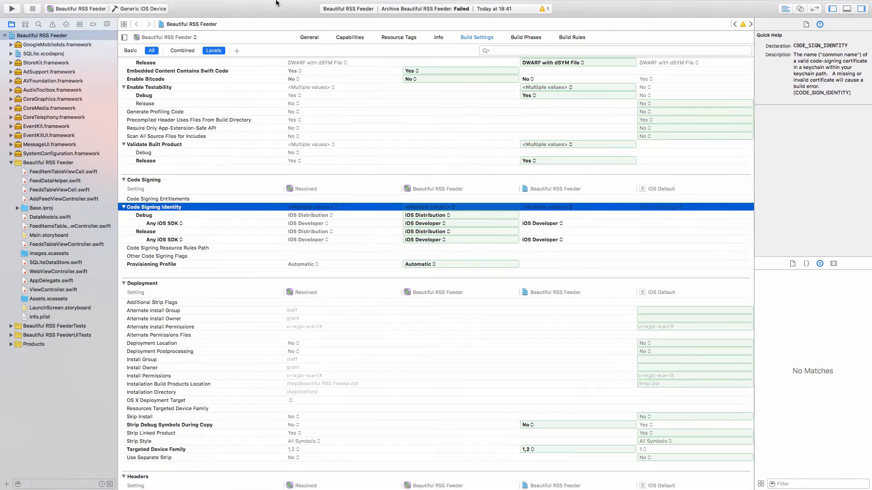
Step: Upload the Beautiful RSS Feeder archive from the Organizer with the development team, then dismiss
click(317, 5)
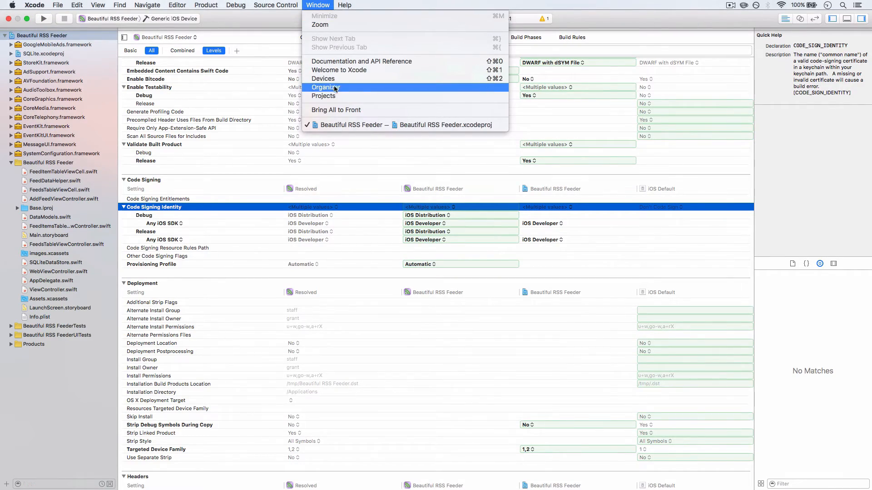
click(325, 87)
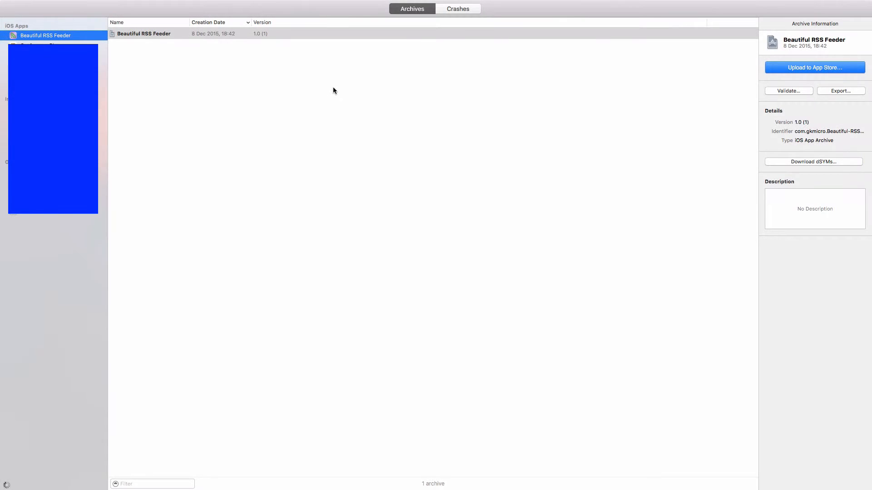
mouse_move(193, 44)
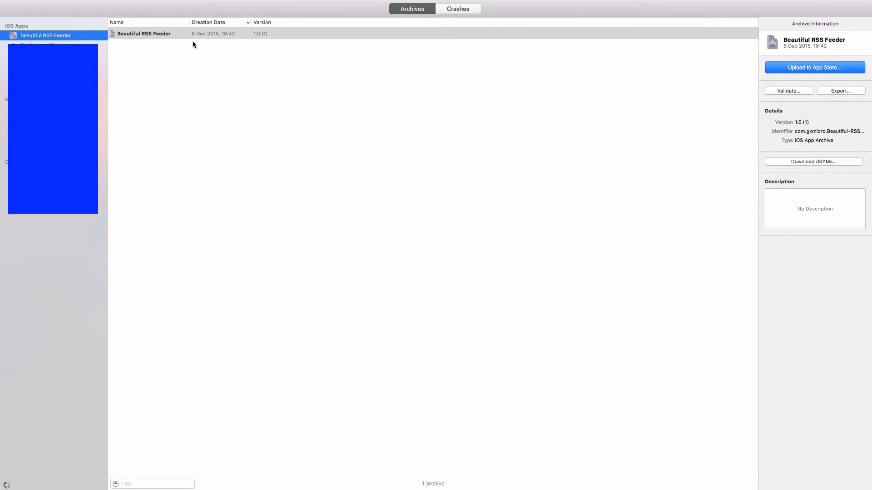
click(167, 33)
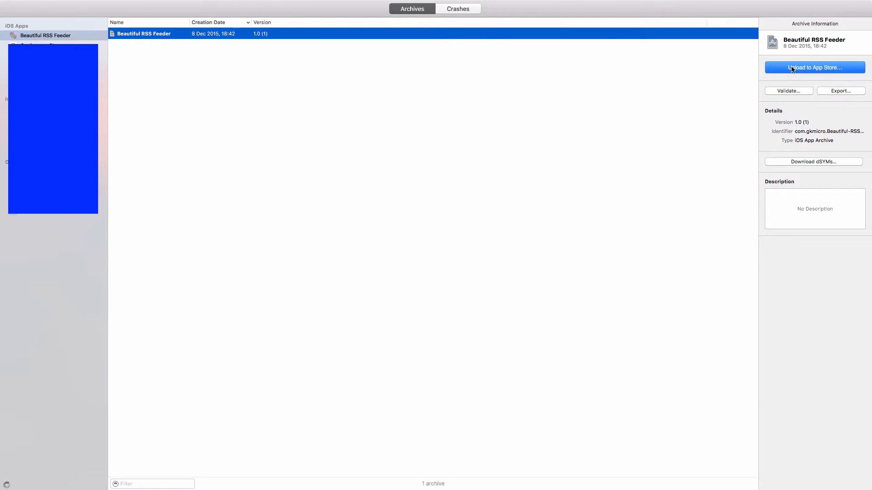
click(813, 68)
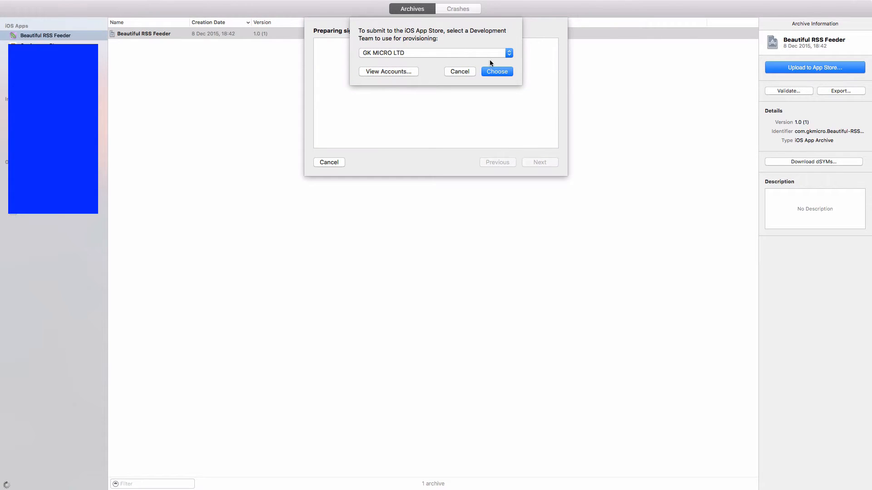
click(496, 71)
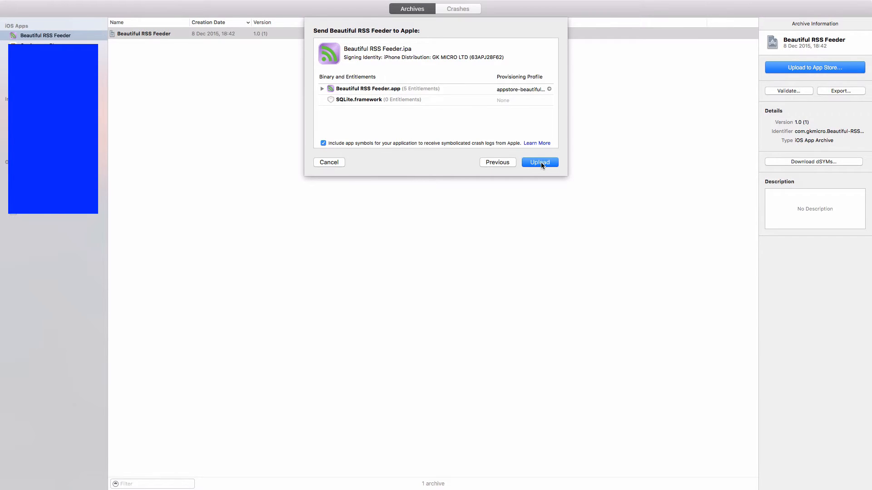
click(539, 162)
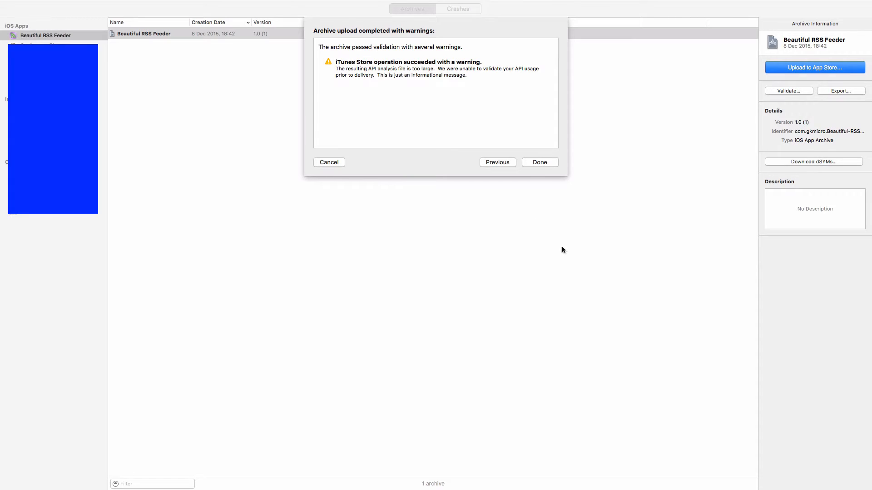
click(539, 161)
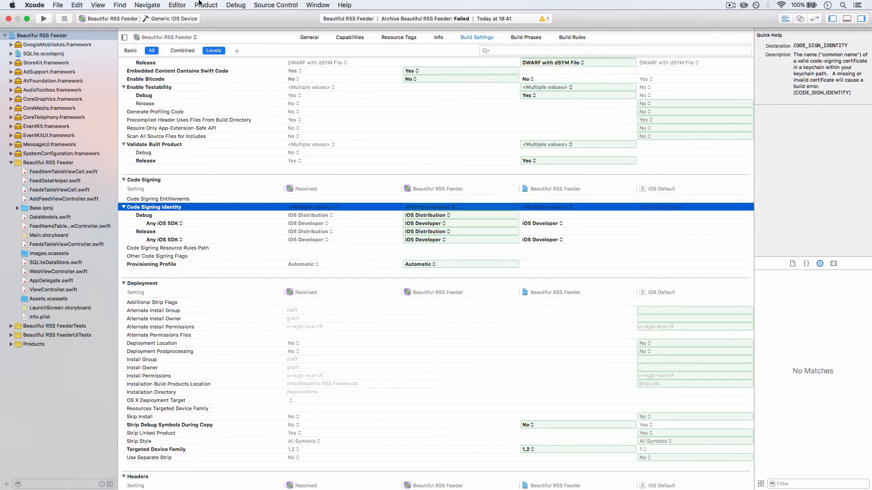
click(206, 4)
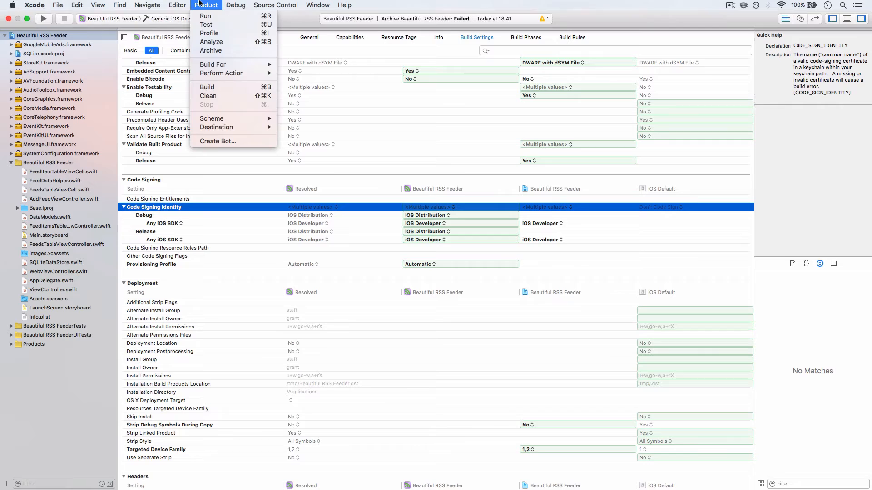
mouse_move(217, 87)
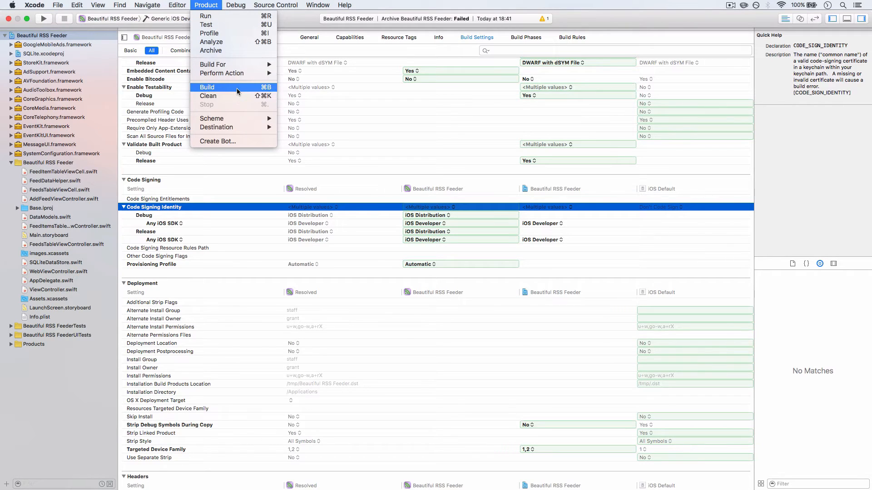
click(275, 5)
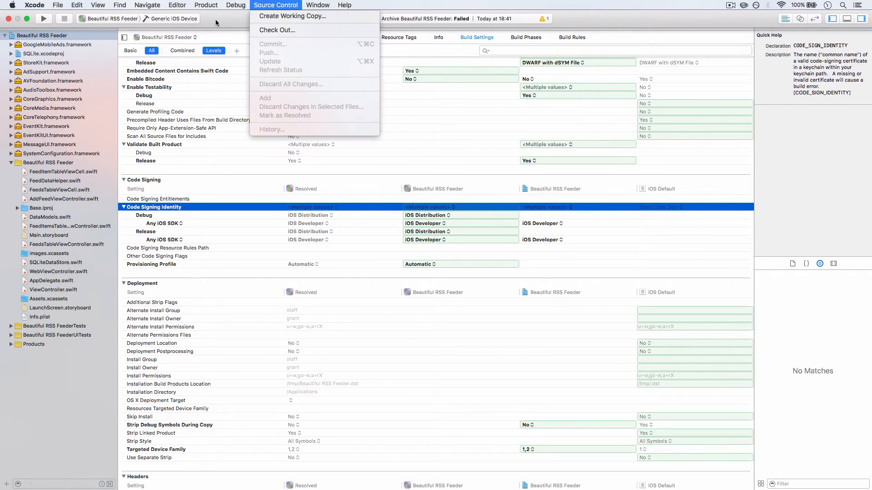
click(256, 102)
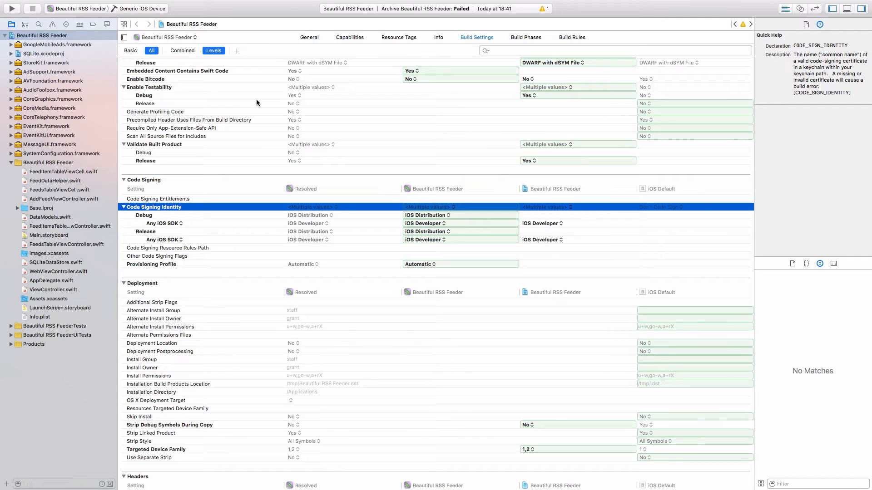
mouse_move(256, 7)
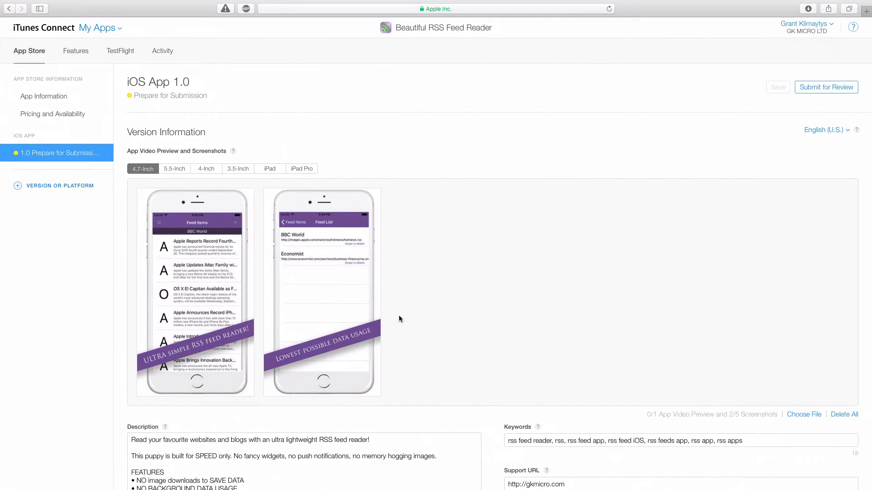
Step: Check the Add Build list repeatedly, finding build 1.0 (1) still processing
scroll(down, 3)
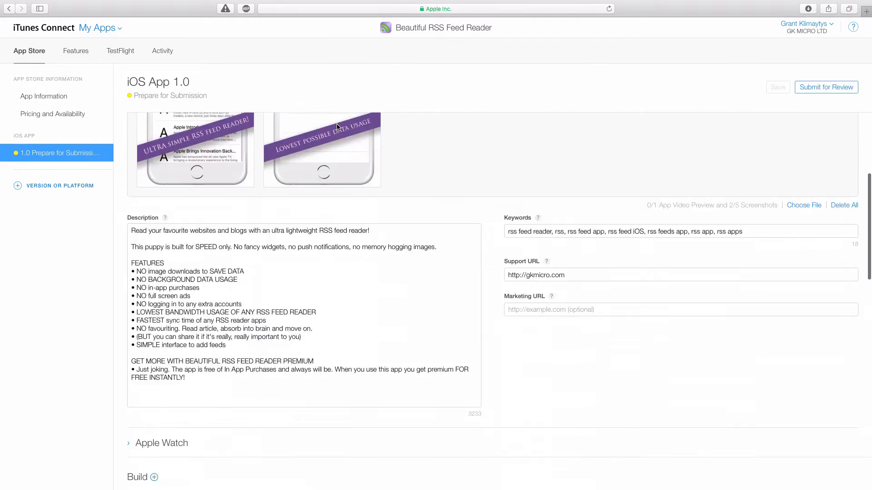
scroll(down, 3)
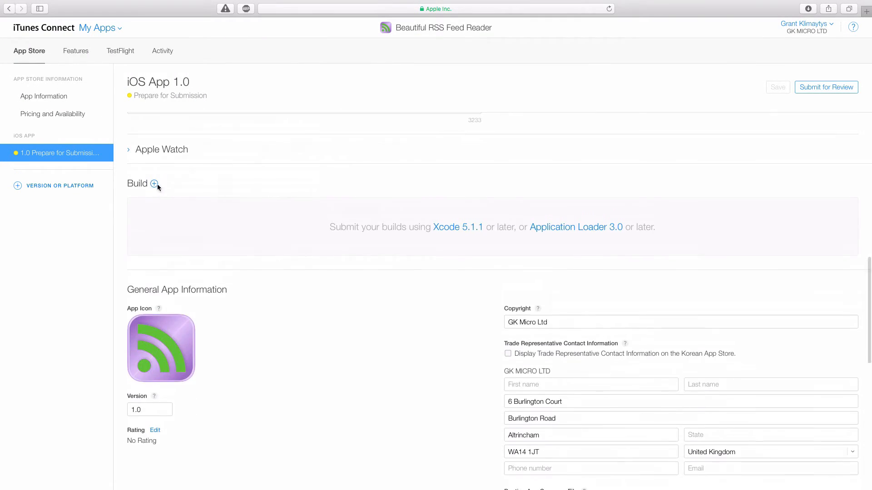
click(155, 183)
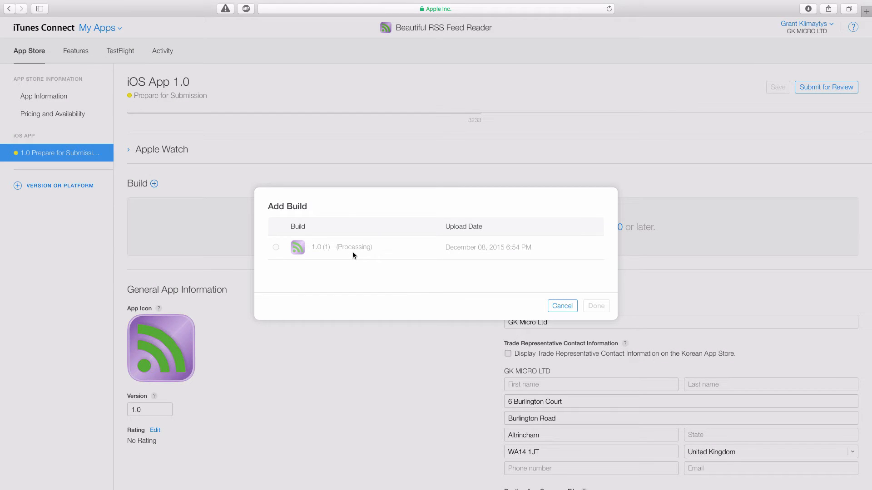
mouse_move(495, 266)
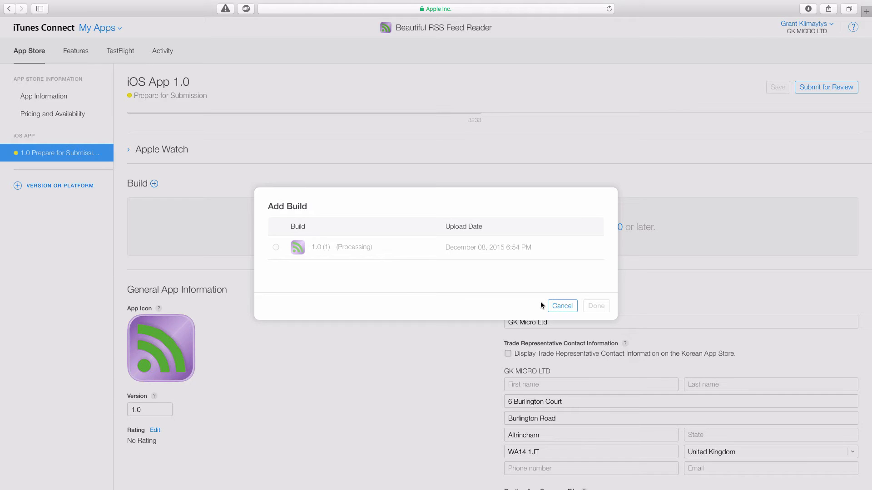
click(562, 305)
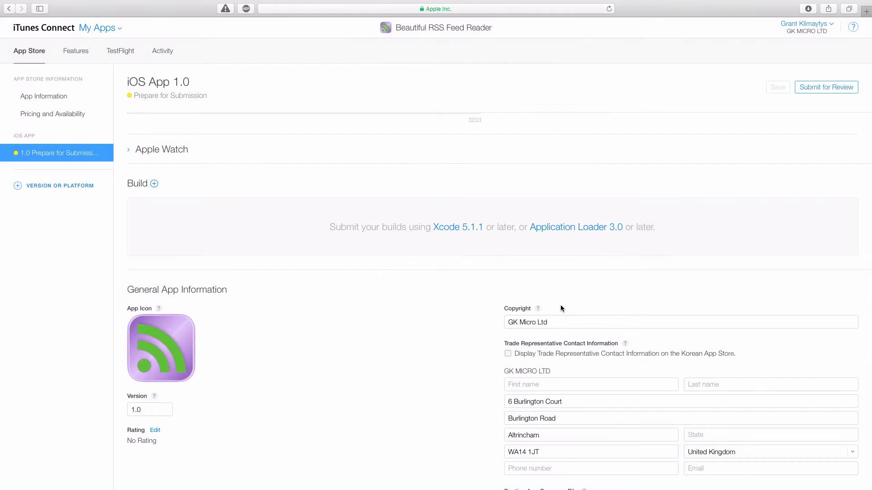
mouse_move(309, 222)
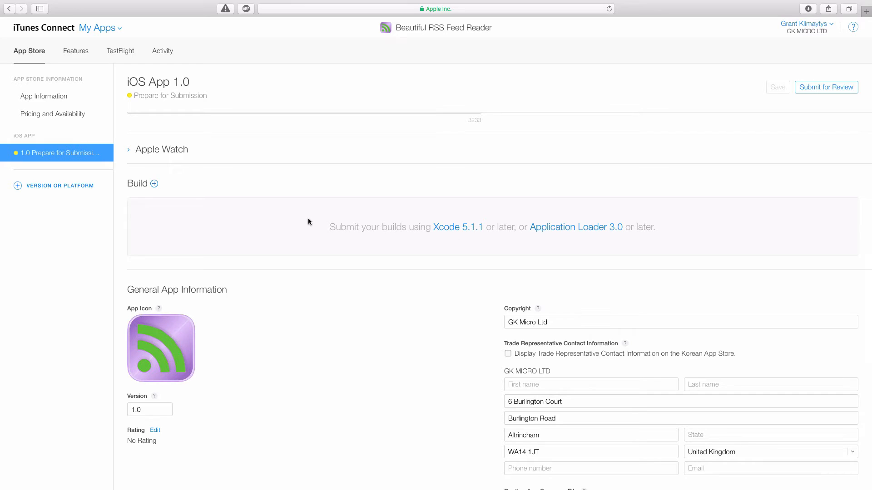
click(155, 184)
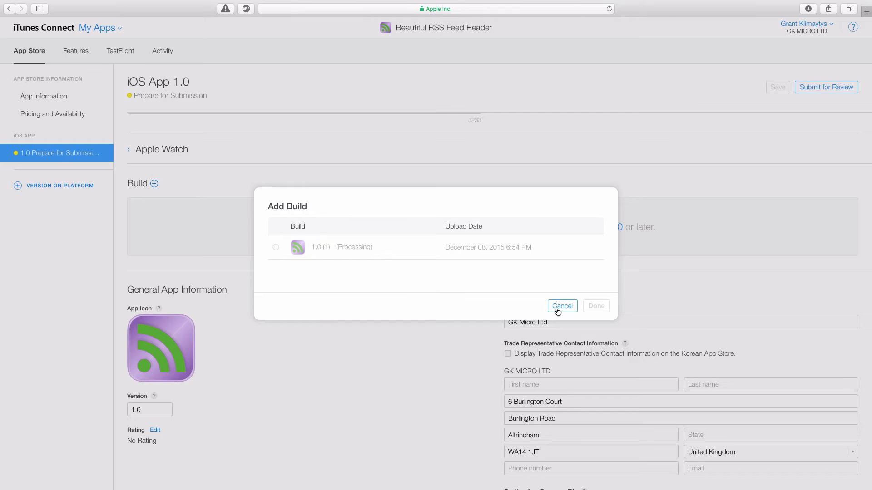
click(562, 306)
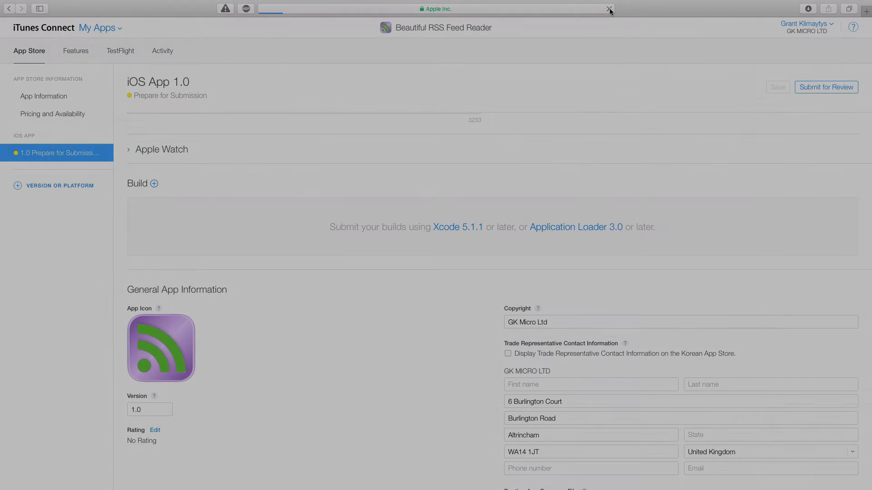
click(154, 183)
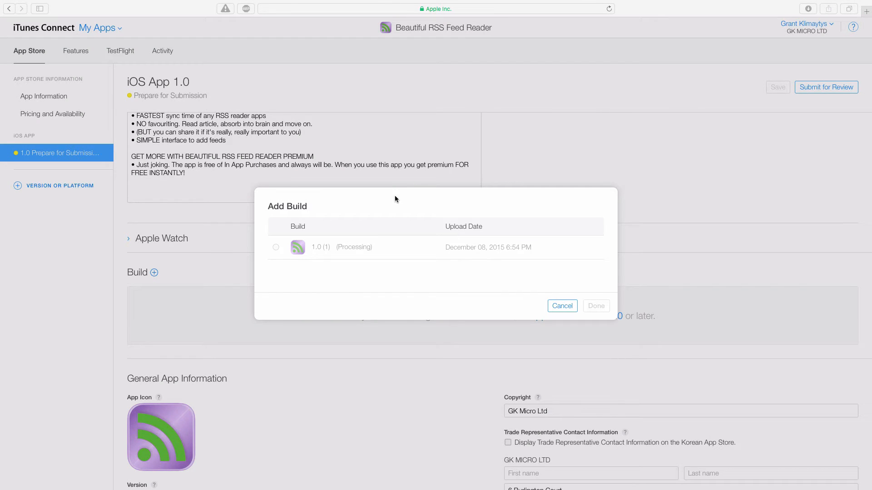
mouse_move(402, 232)
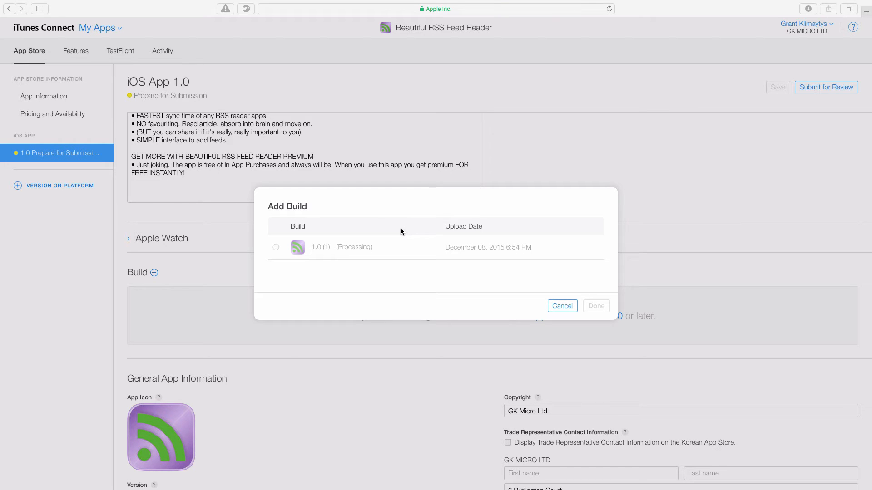
mouse_move(375, 229)
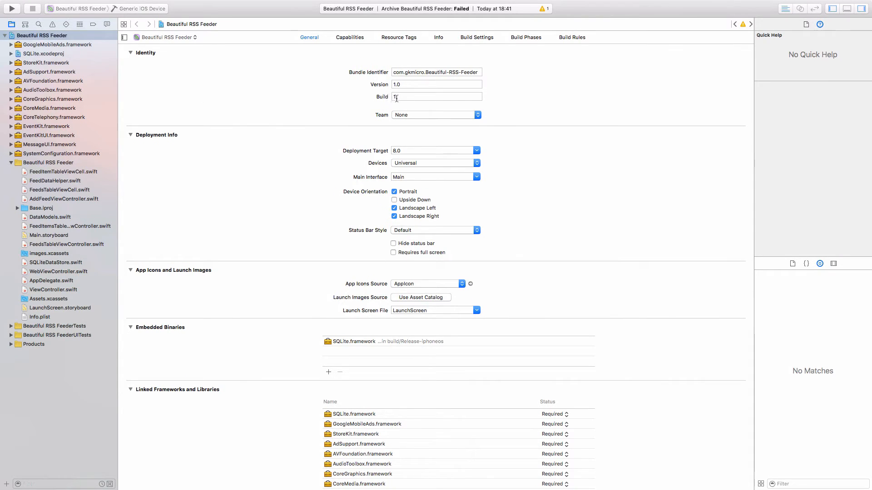
Step: Change the Identity Build field in the General tab from 1 to 2
click(436, 96)
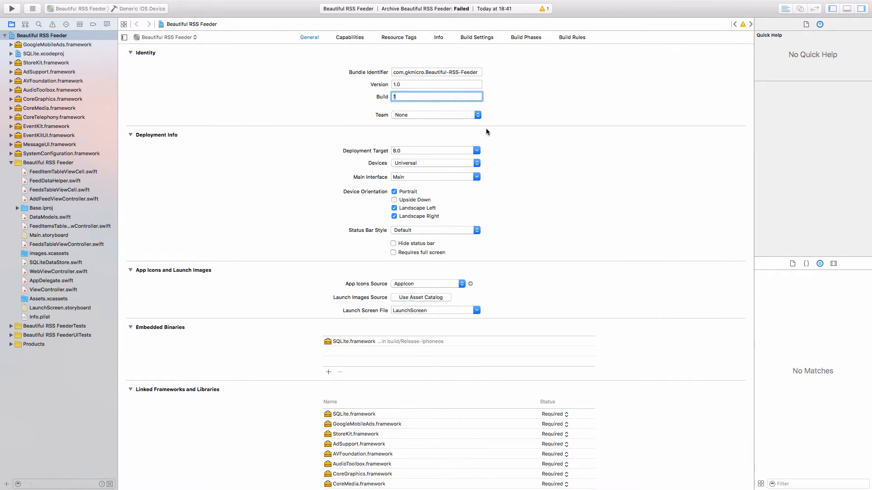
text(2)
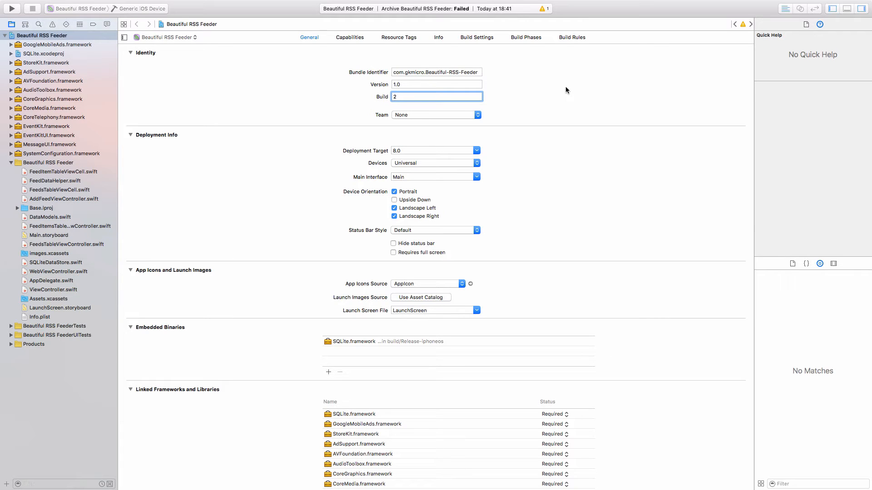
click(436, 97)
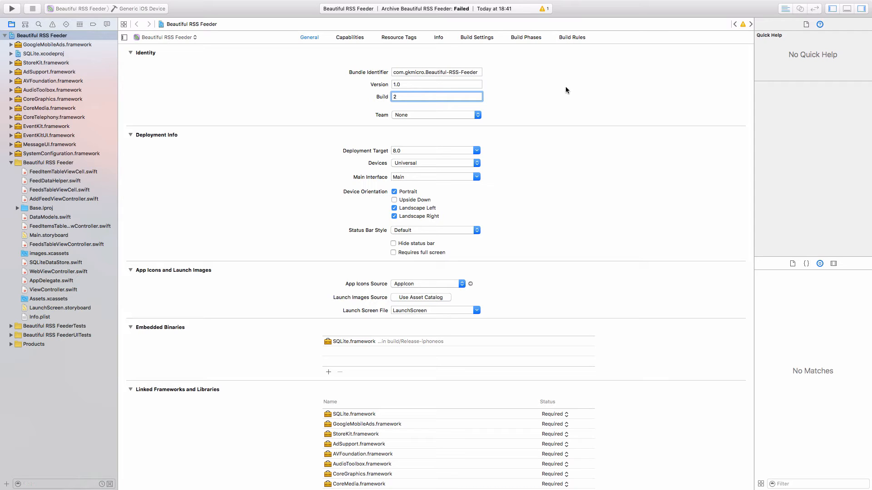
mouse_move(556, 94)
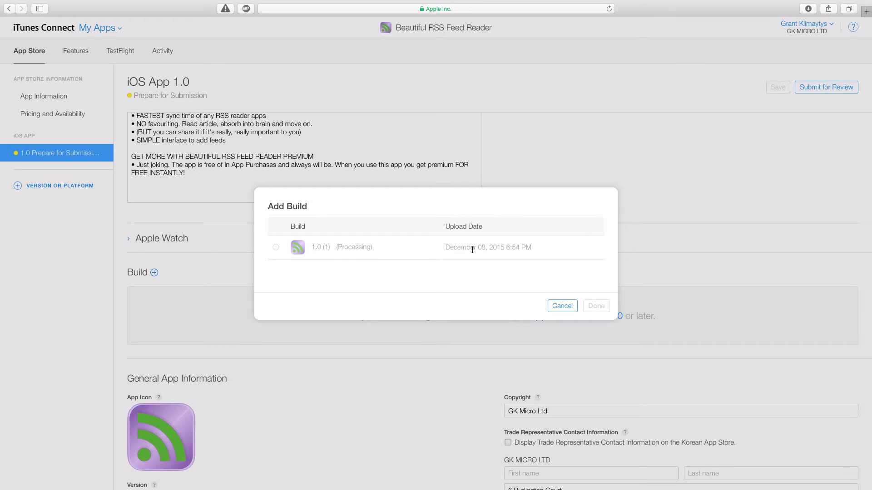
Step: Select build 1.0 (1) in the Add Build list, confirm it, and save the version
click(562, 306)
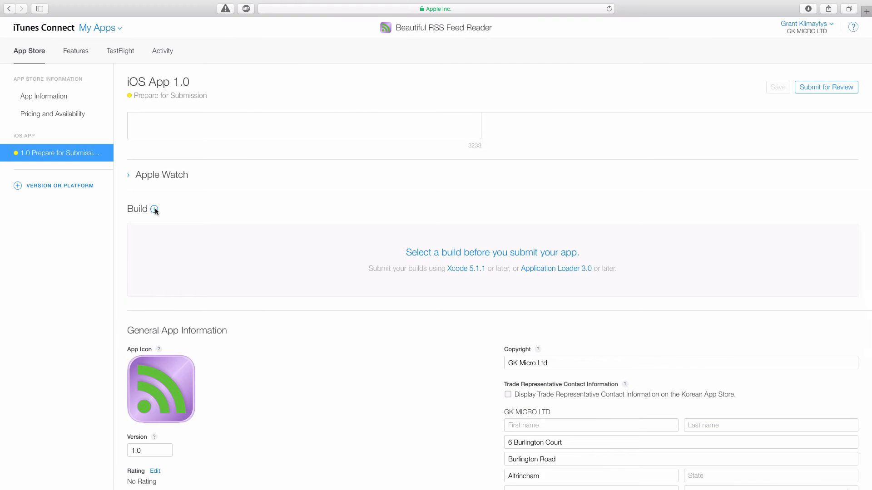
click(155, 208)
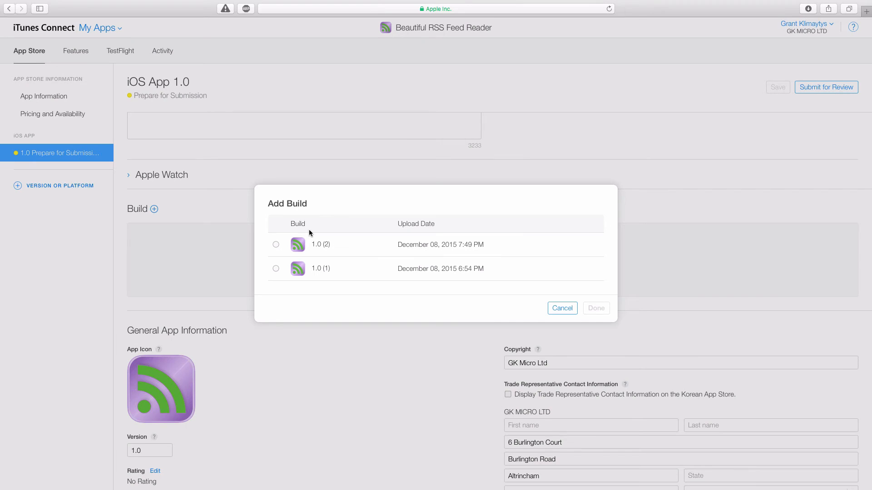
mouse_move(360, 285)
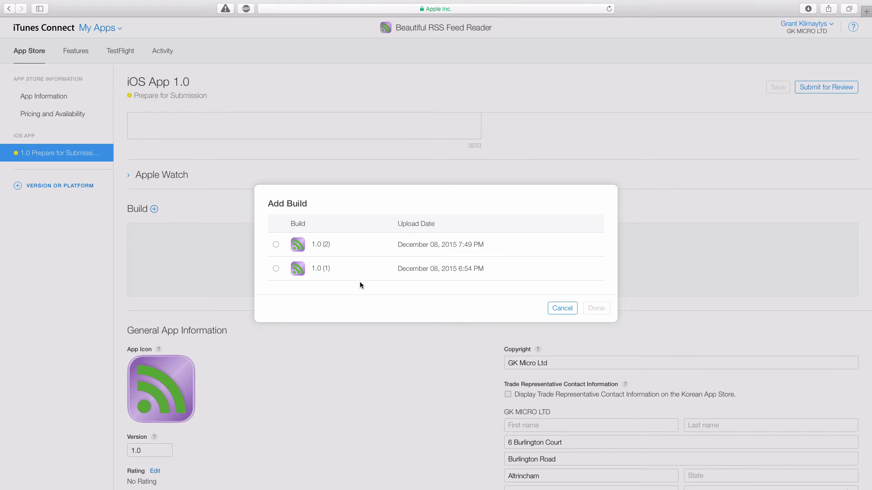
click(276, 268)
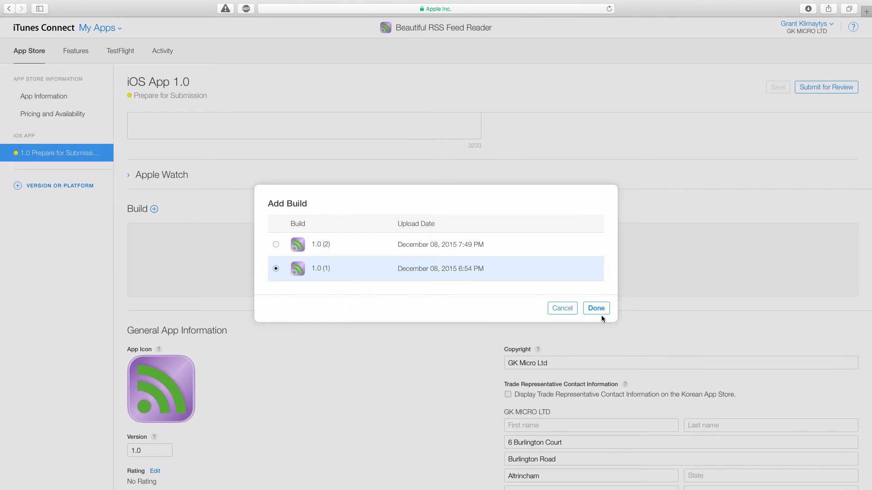
click(596, 308)
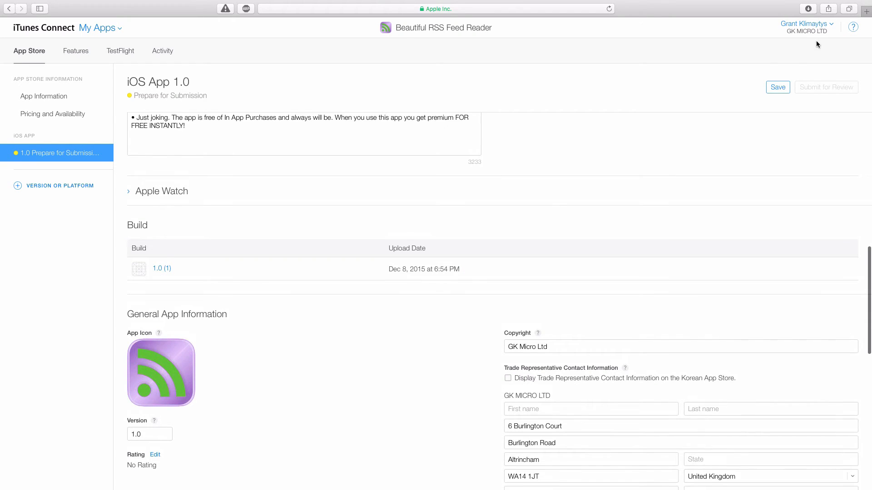
click(777, 87)
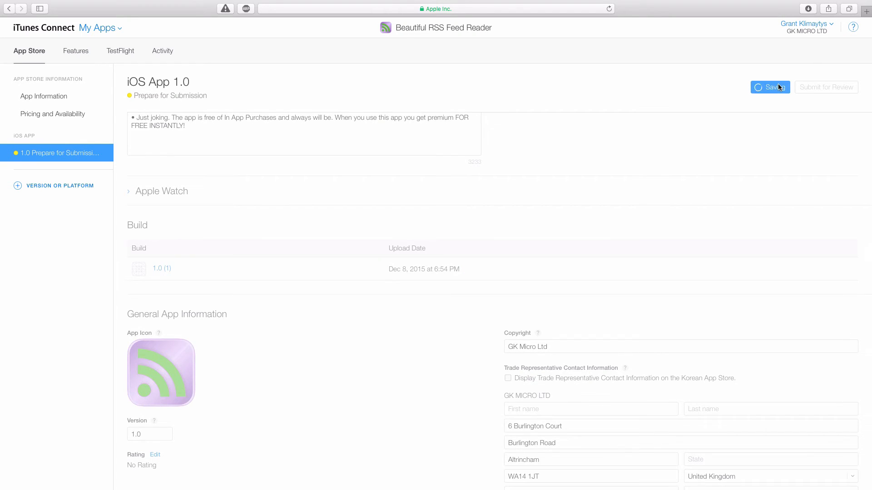
click(770, 87)
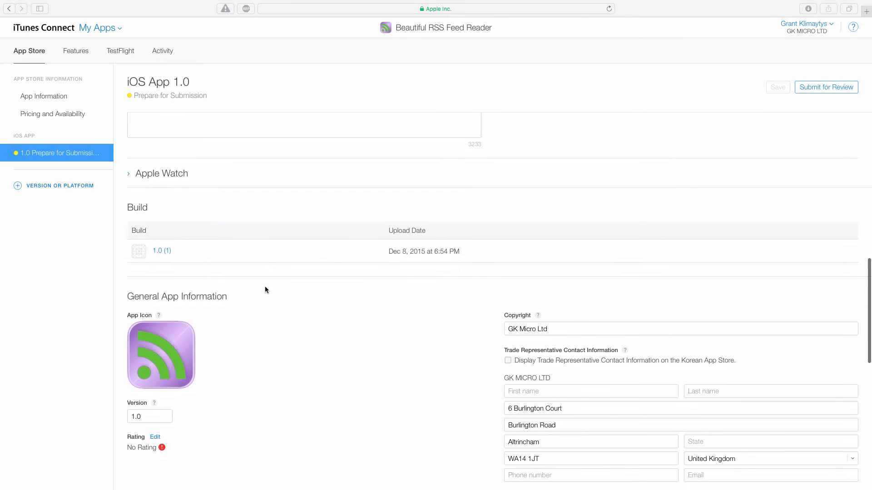
scroll(down, 3)
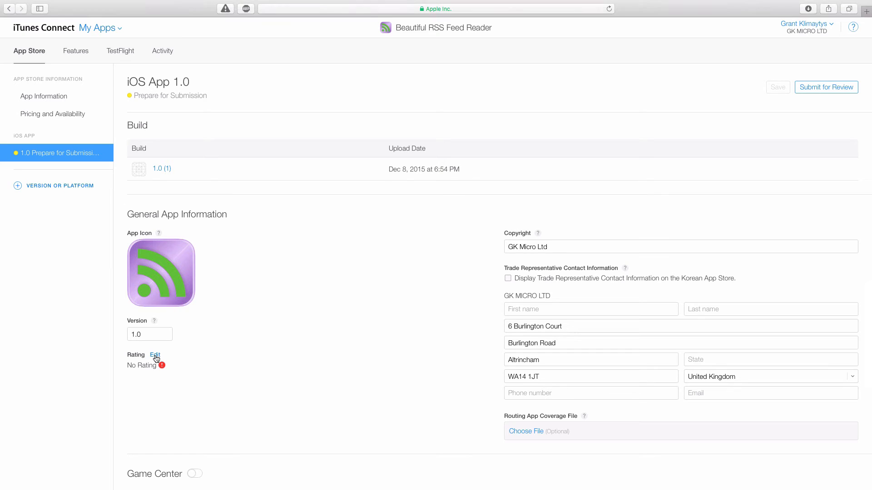
Step: Rate content None with Yes for Unrestricted Web Access (Ages 17+), then save
click(155, 355)
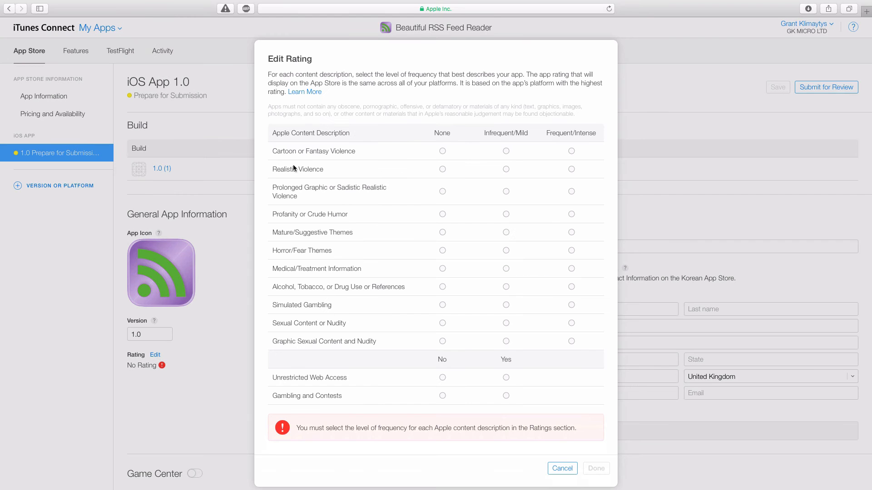
click(442, 150)
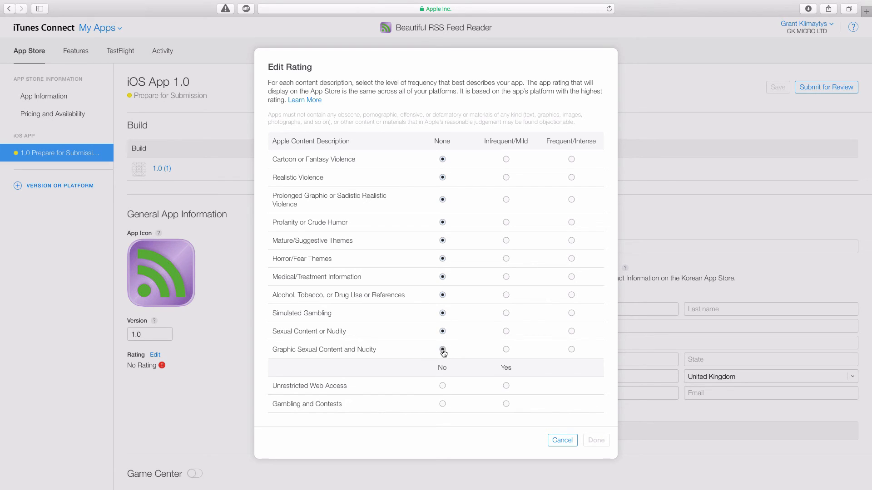
click(505, 386)
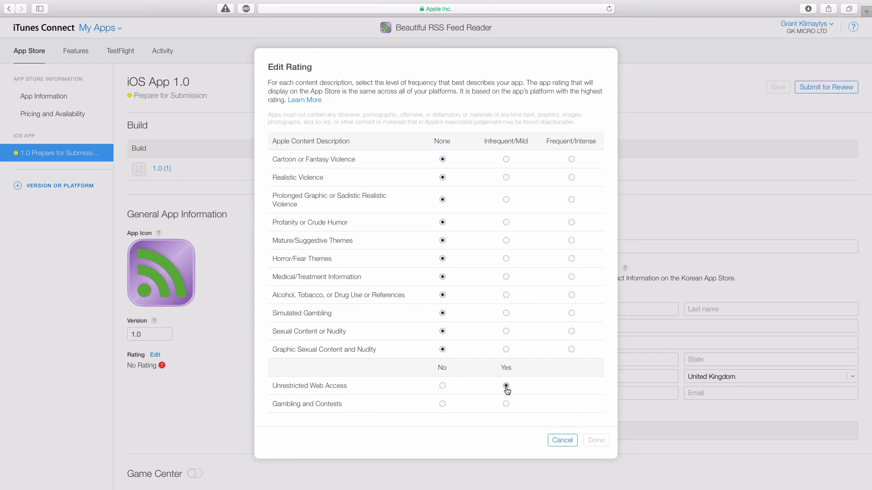
click(505, 386)
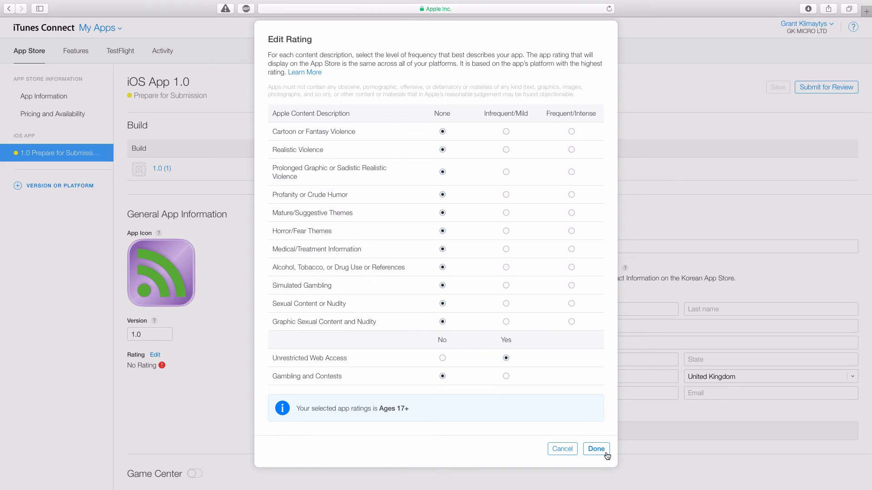
click(594, 448)
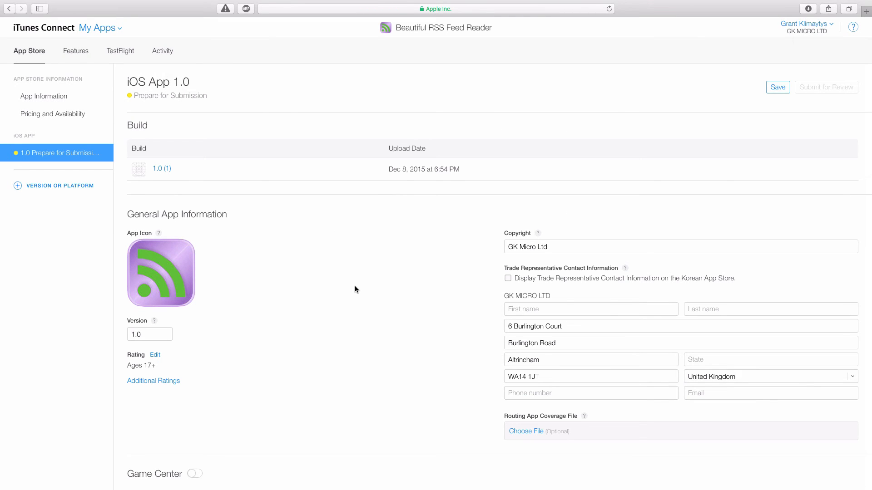
click(777, 87)
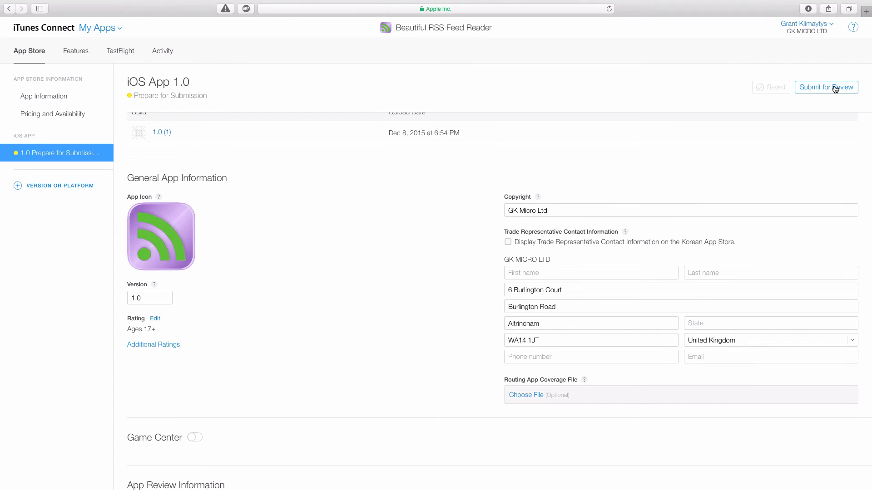
Step: Begin Submit for Review: No to cryptography, Yes to both third-party content questions
click(825, 87)
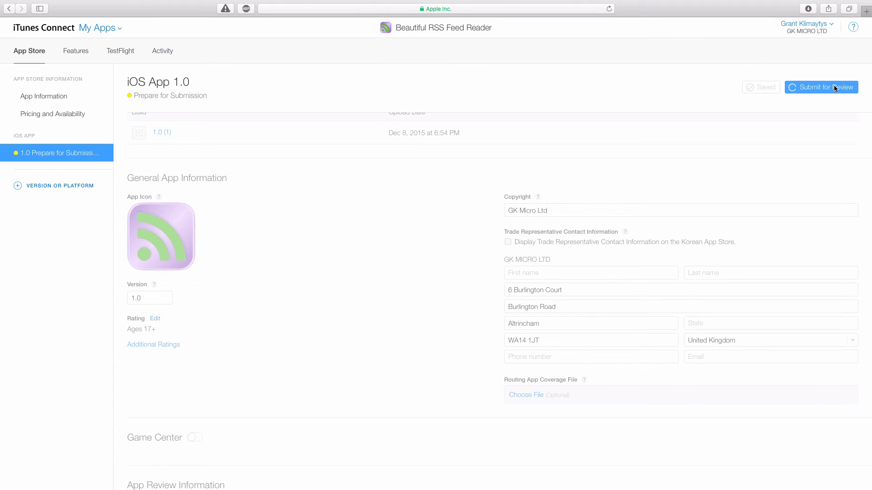
click(822, 88)
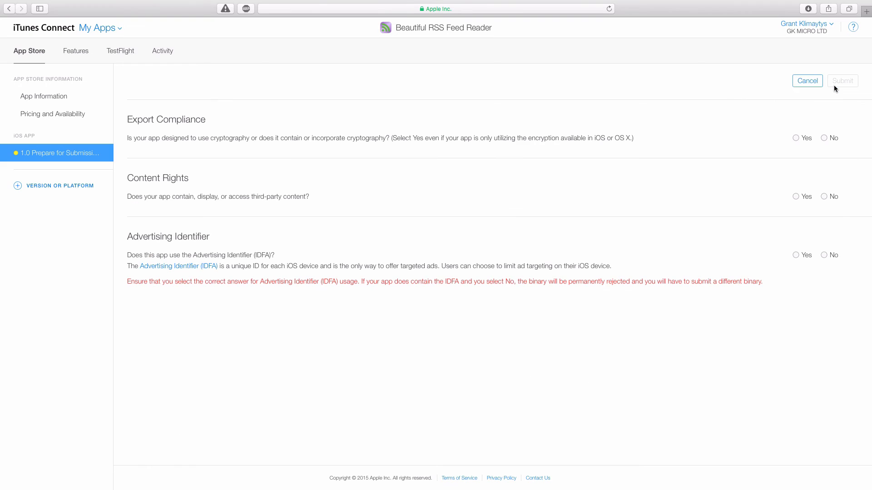
mouse_move(649, 124)
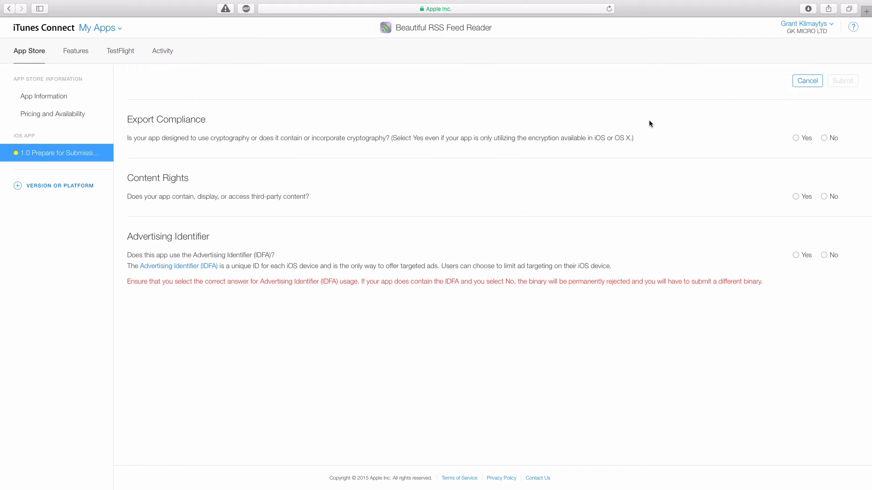
mouse_move(843, 130)
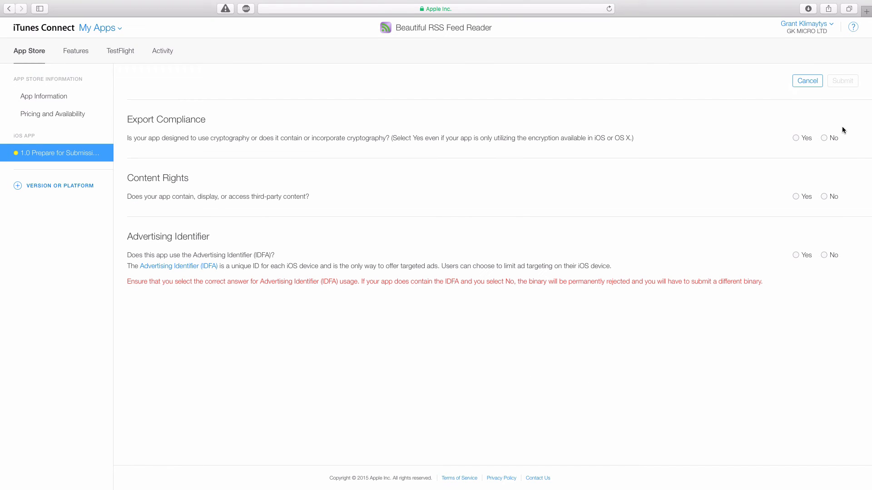
click(824, 138)
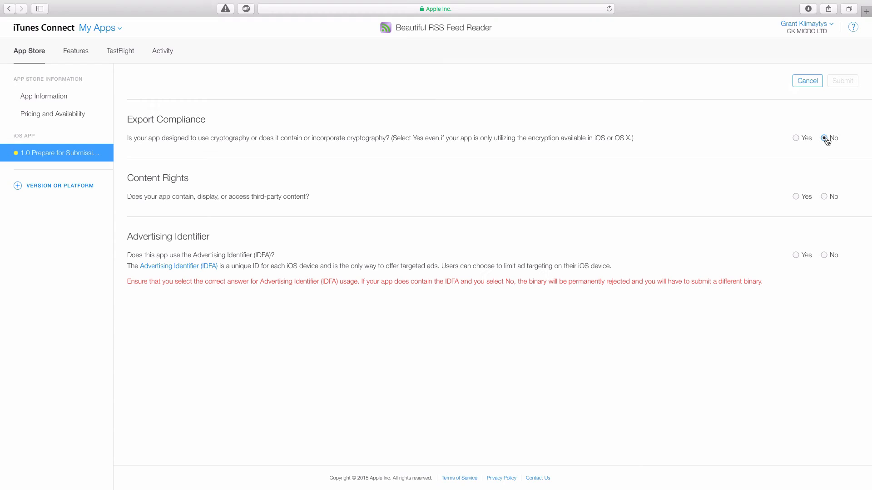
click(824, 138)
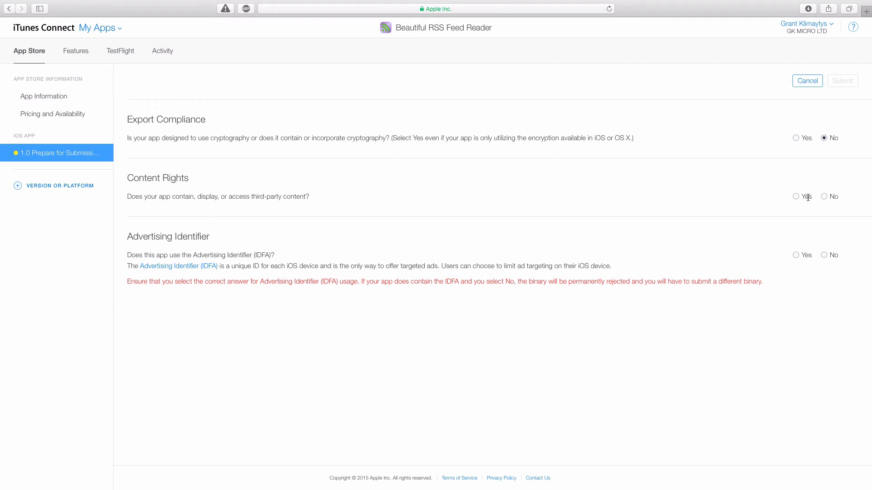
click(796, 196)
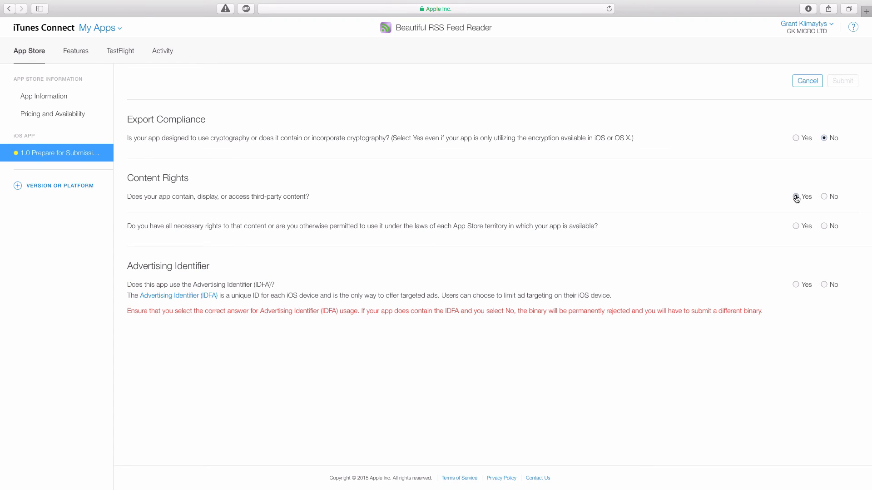
click(796, 196)
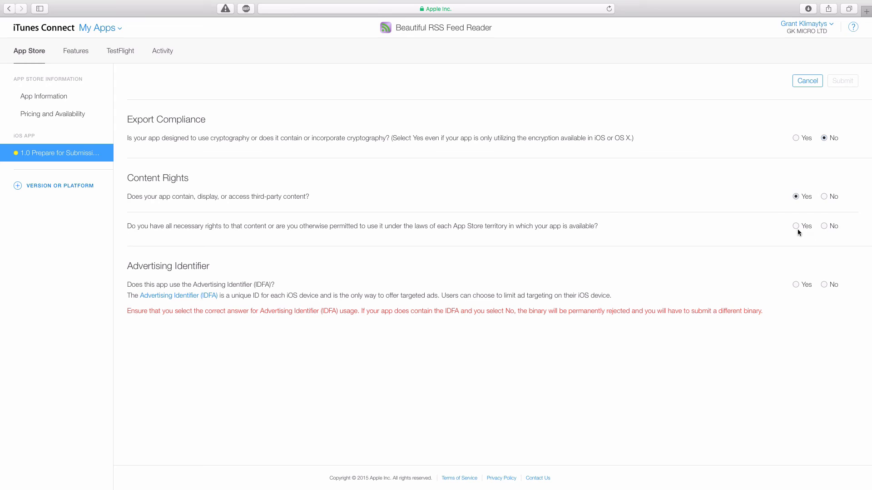
click(796, 226)
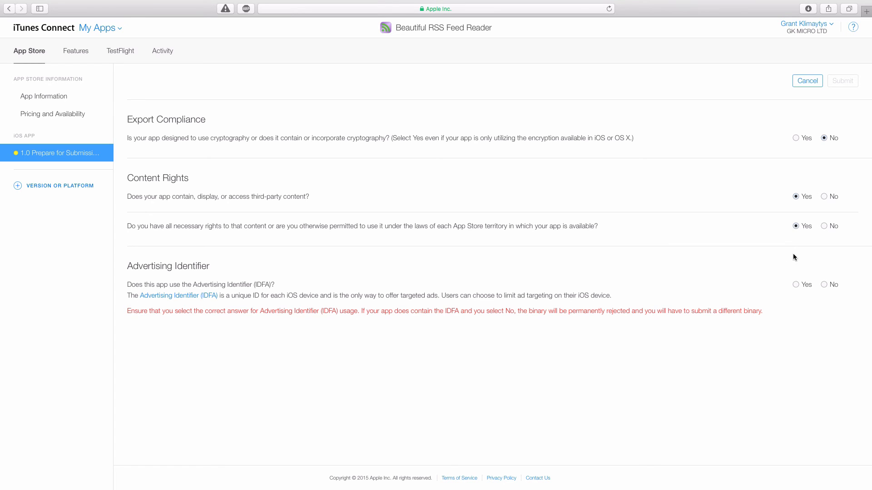
Step: Declare IDFA used to serve ads, confirm Limit Ad Tracking, and submit
click(795, 284)
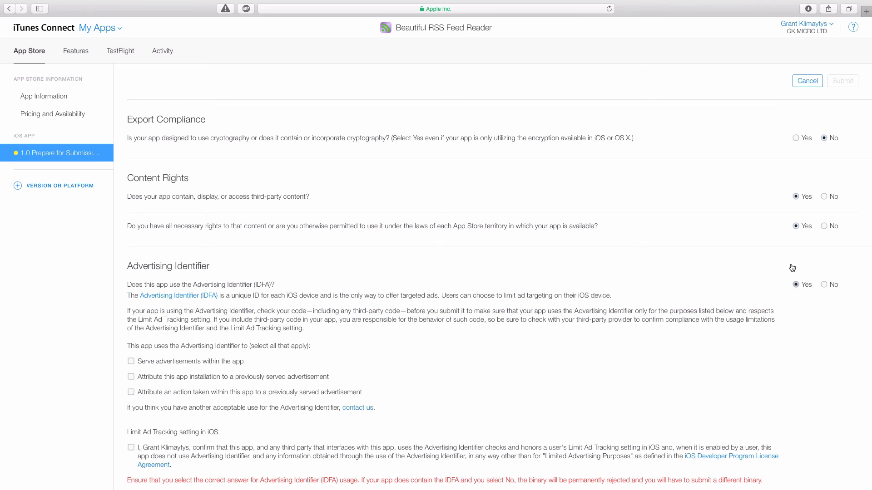
scroll(down, 3)
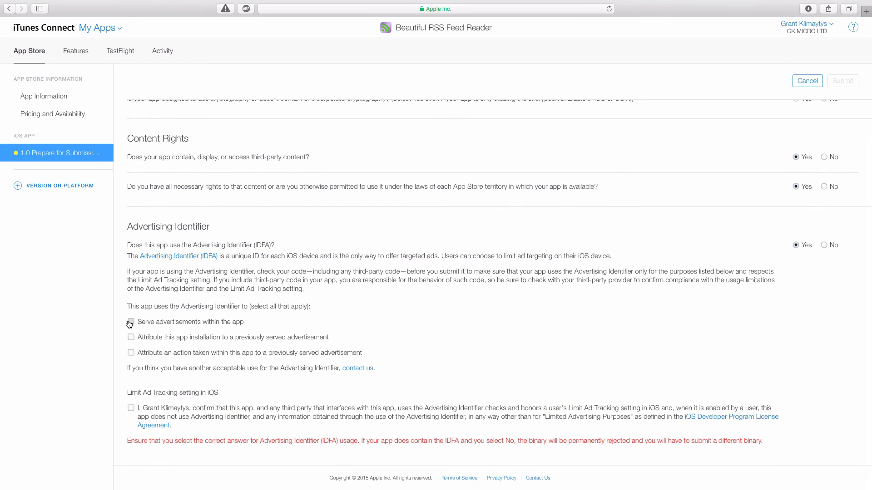
click(130, 322)
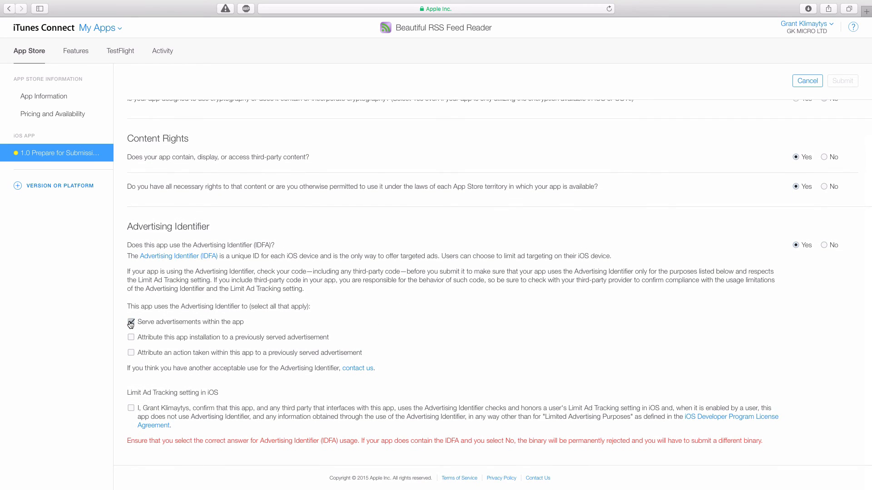
click(131, 321)
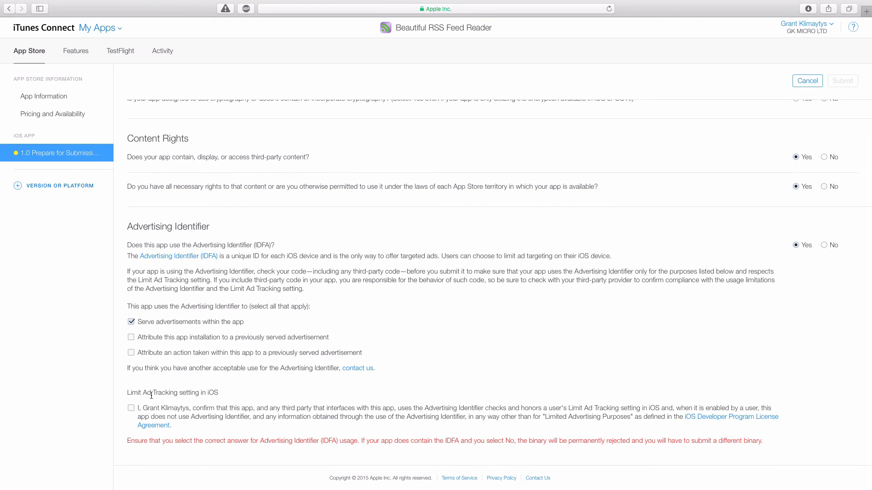
click(131, 408)
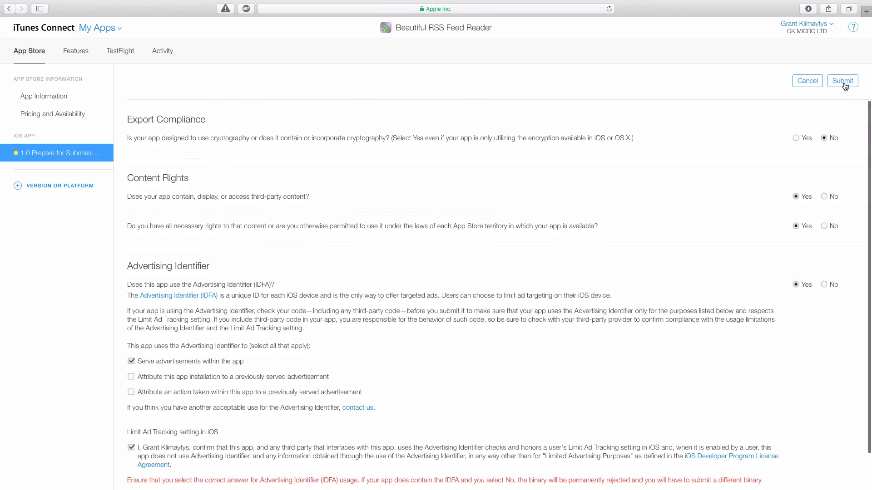
click(842, 81)
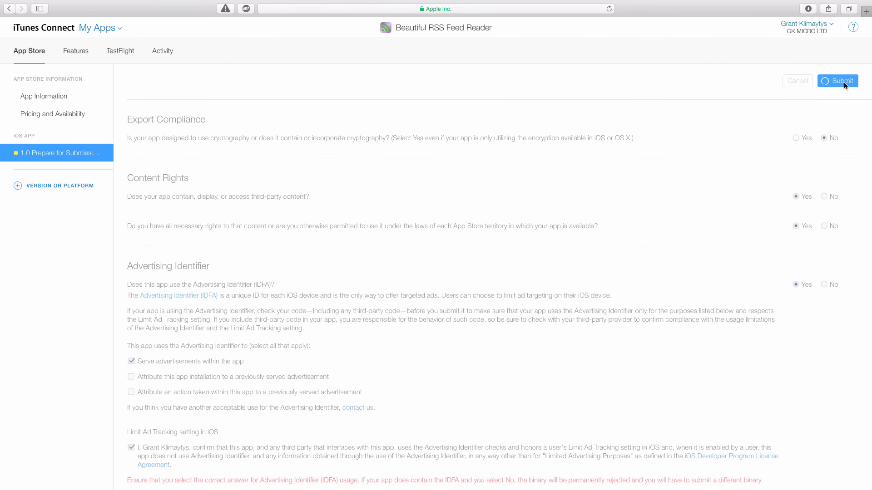
mouse_move(680, 105)
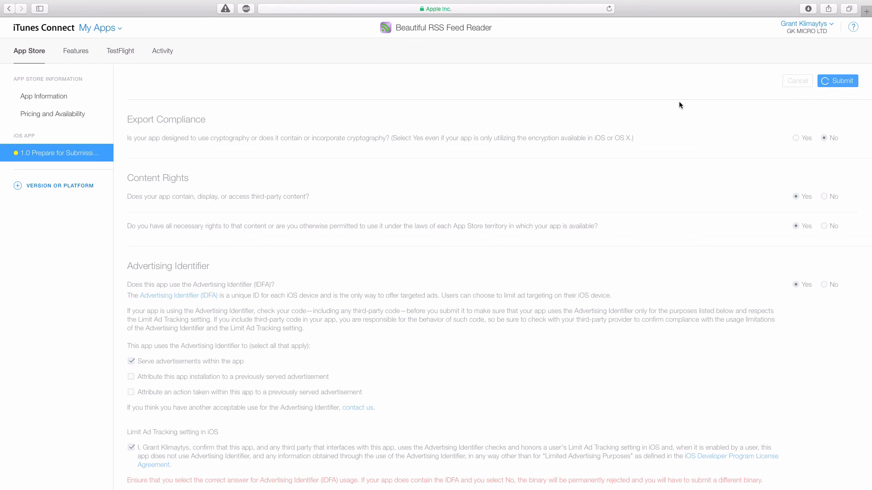
click(837, 81)
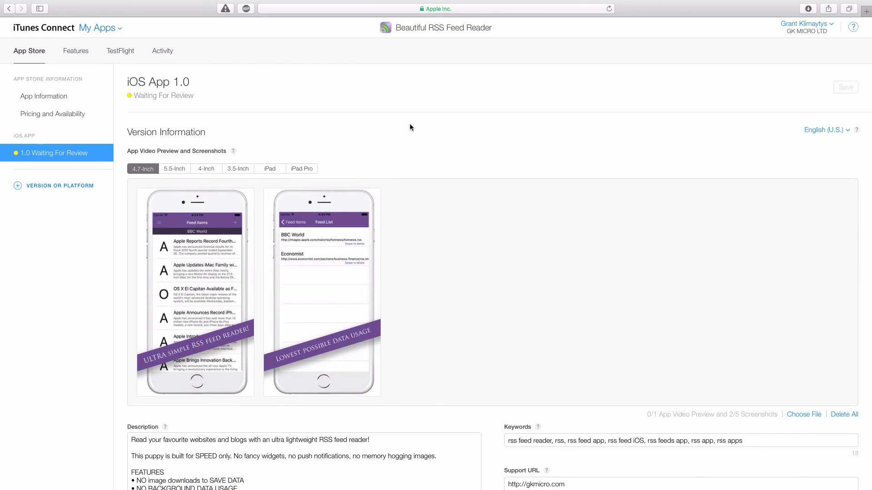
mouse_move(261, 129)
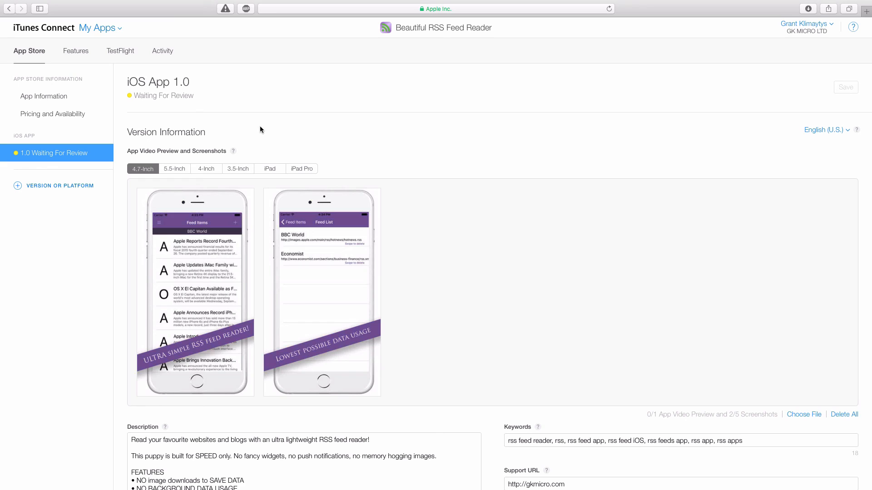
mouse_move(230, 119)
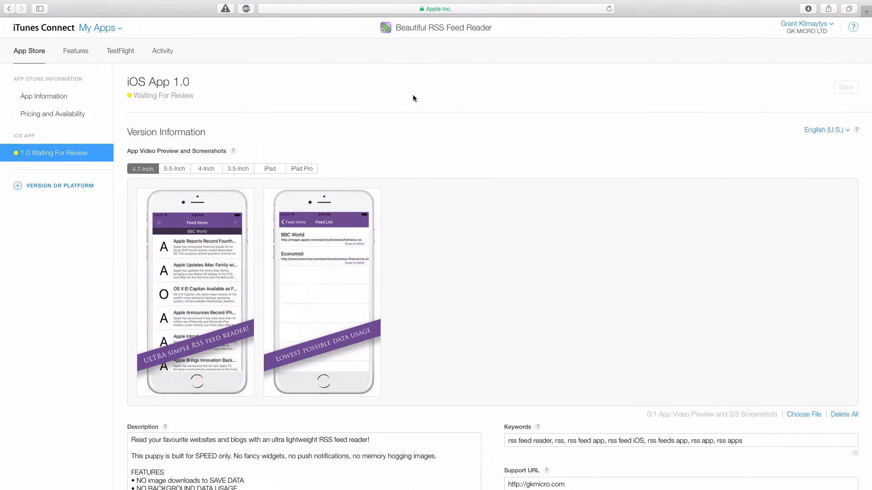
mouse_move(422, 114)
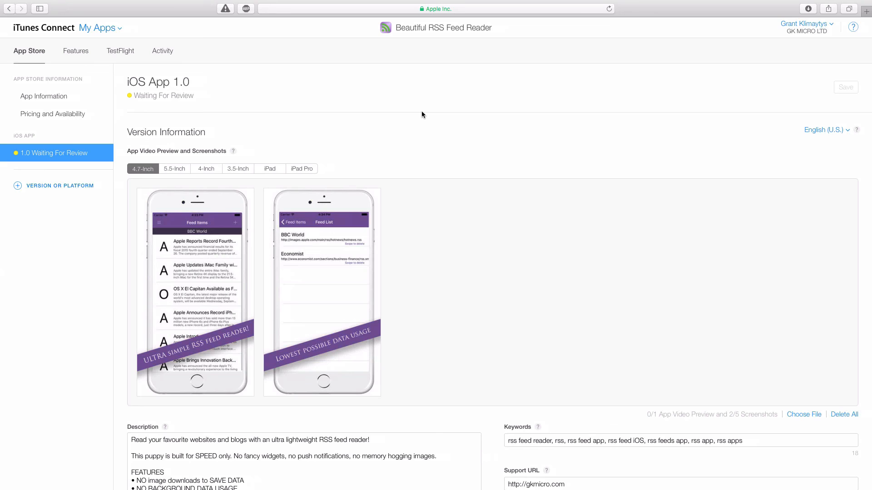
mouse_move(434, 120)
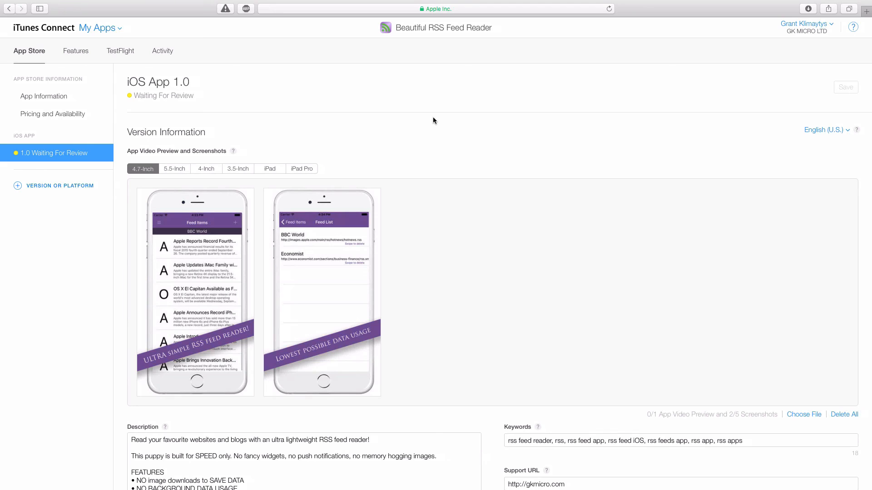